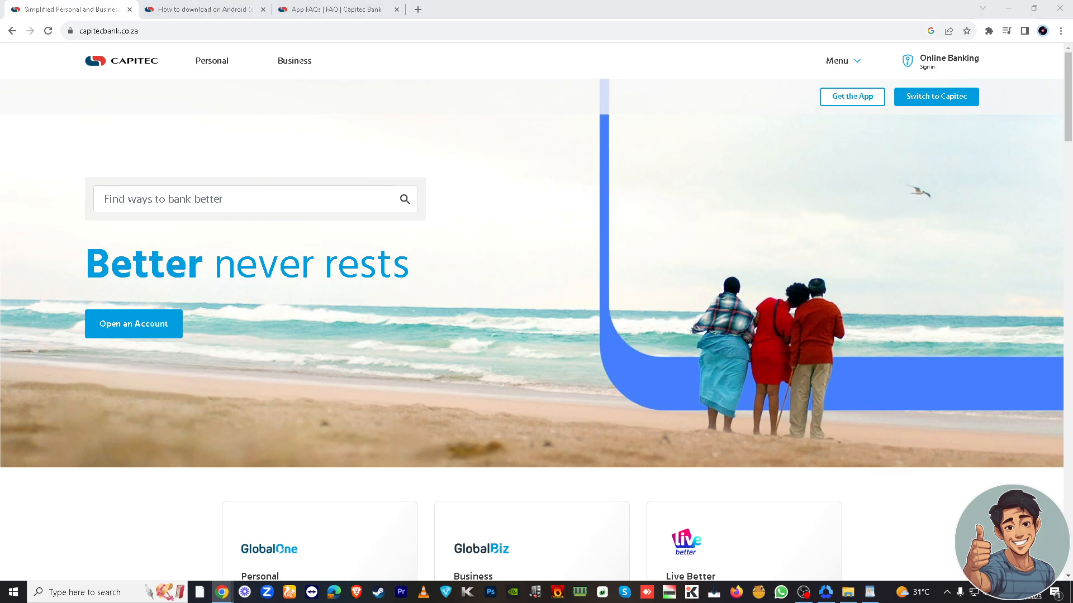
pyautogui.moveTo(488, 11)
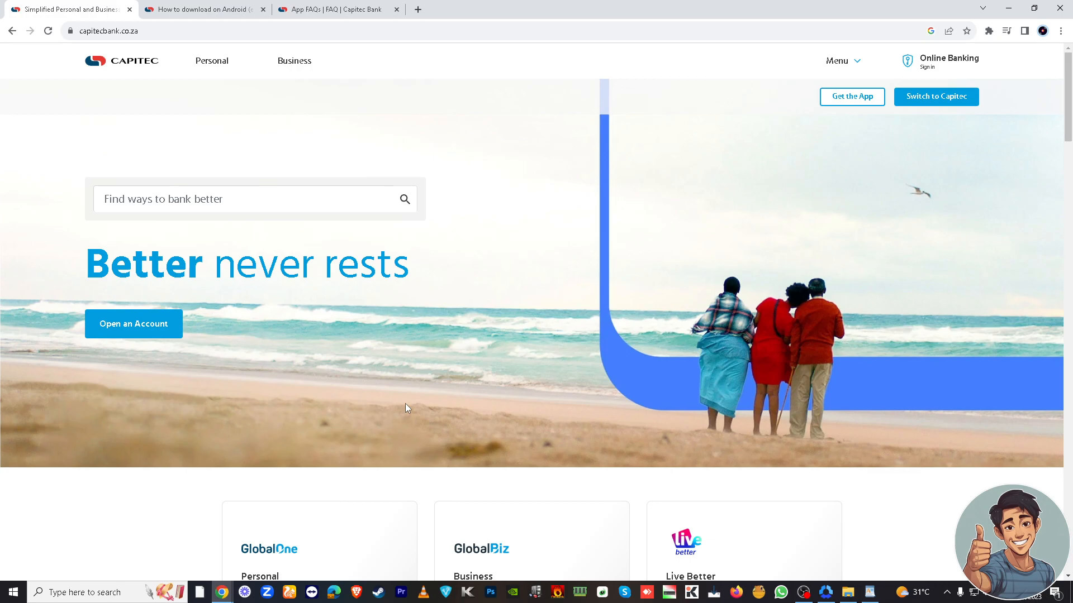
pyautogui.moveTo(166, 328)
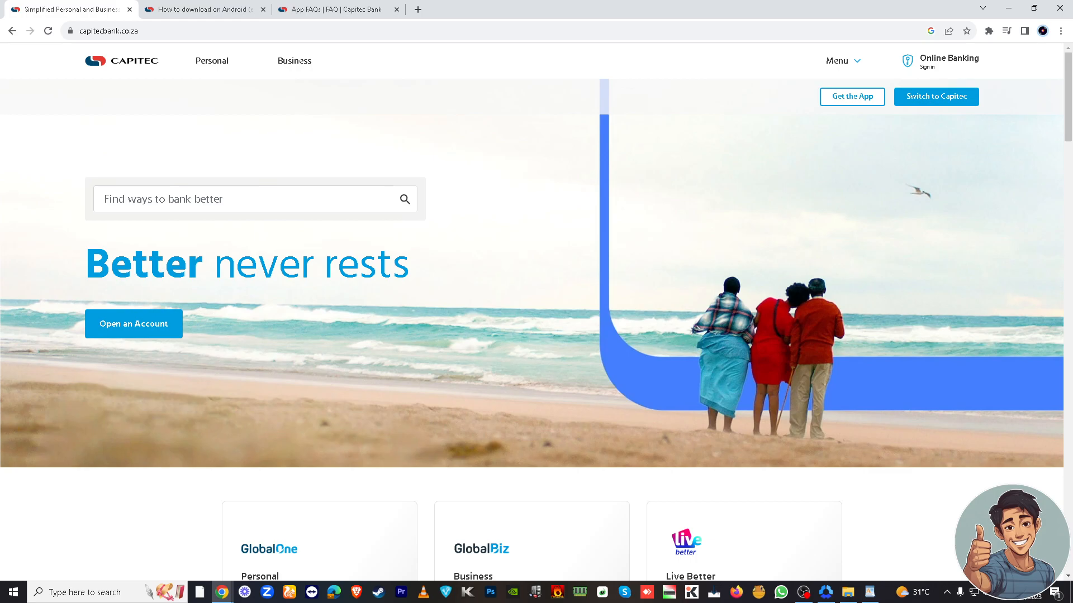
pyautogui.moveTo(757, 181)
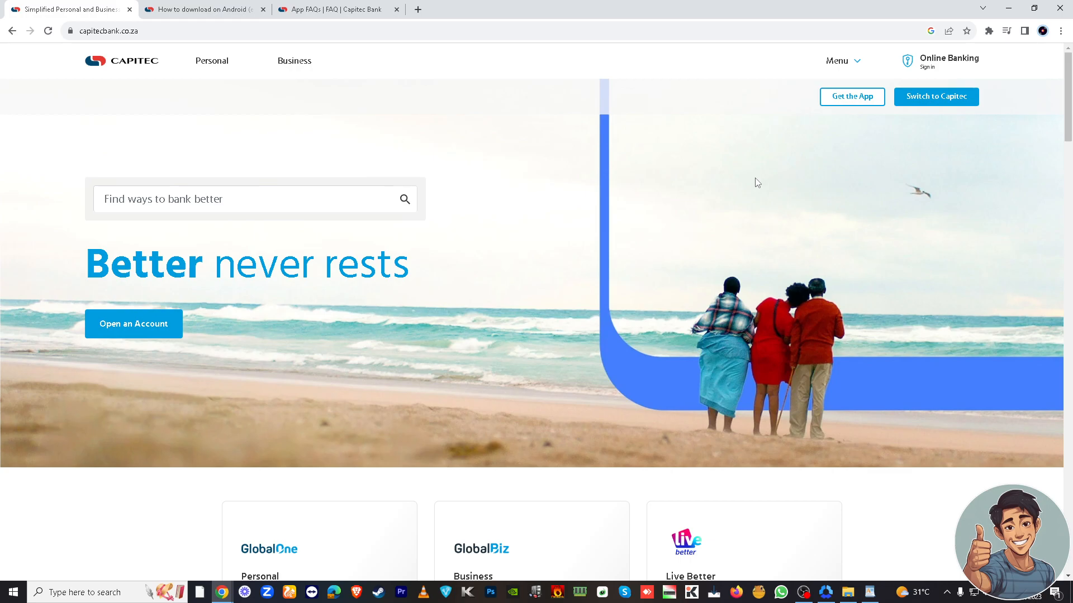
pyautogui.moveTo(744, 247)
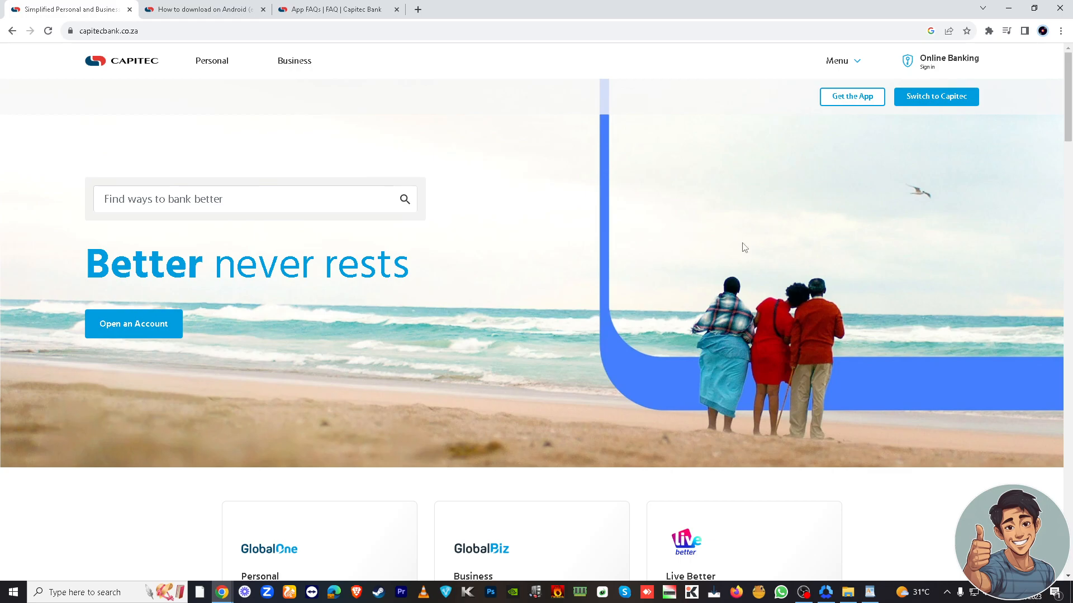
pyautogui.moveTo(789, 247)
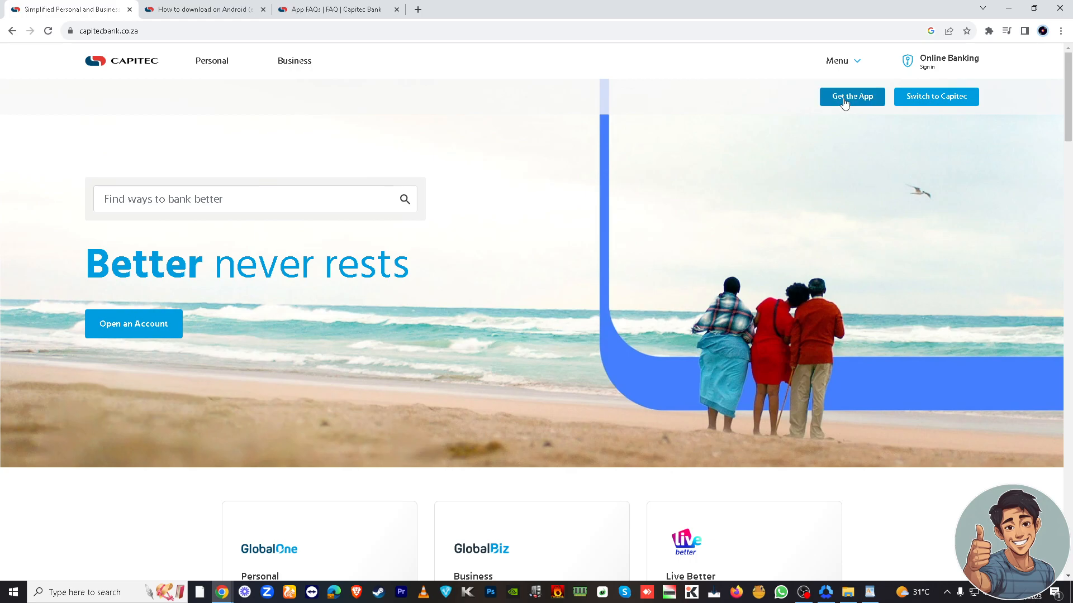
pyautogui.moveTo(857, 101)
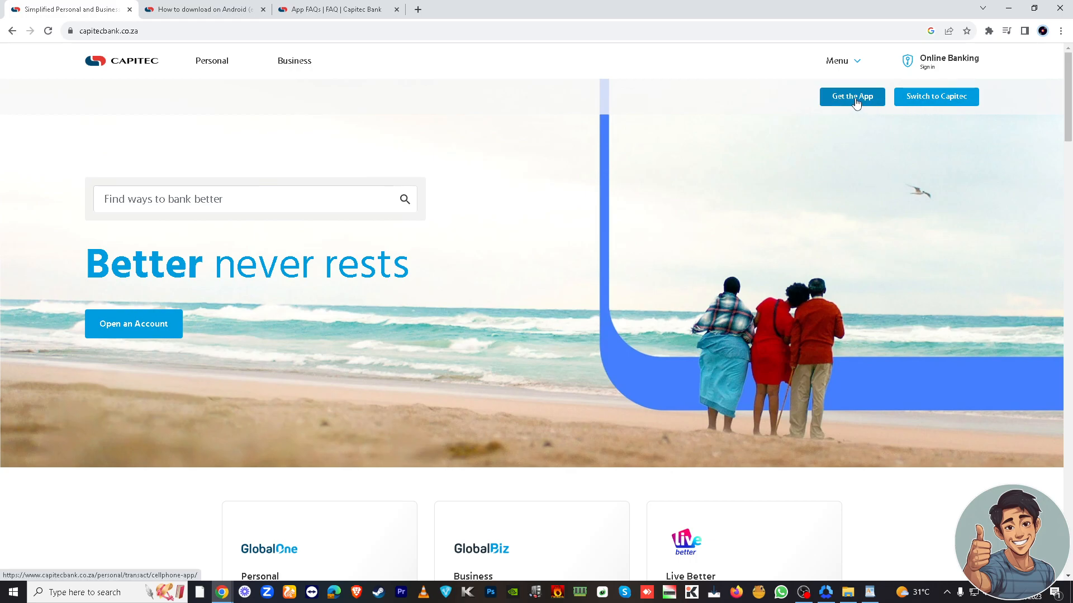
# Go to the Get the App page and scroll to the Google Play, Apple and Huawei store links
pyautogui.click(851, 96)
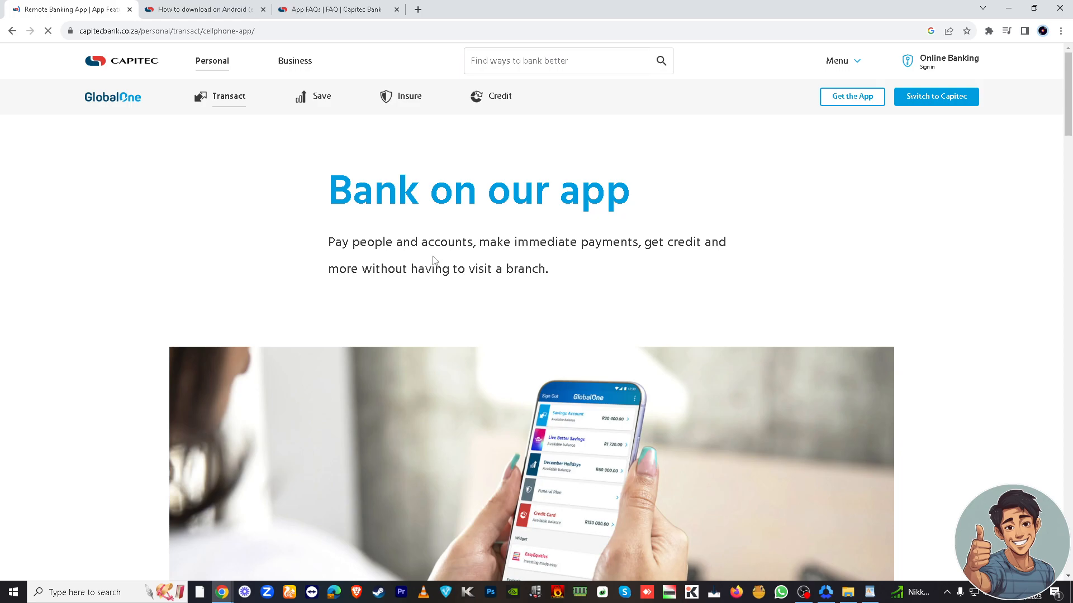
pyautogui.scroll(-3)
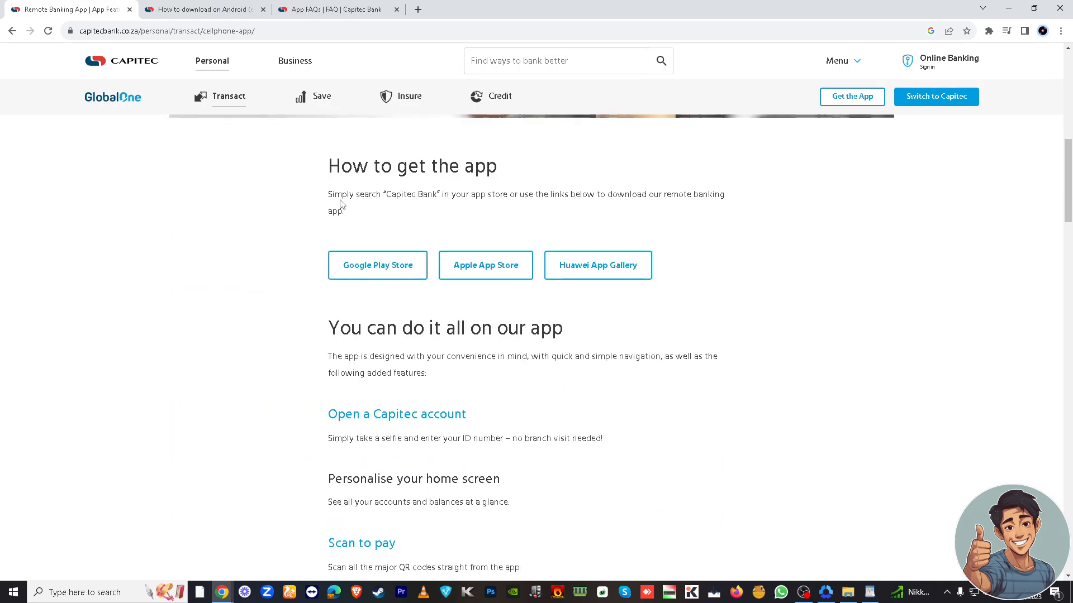
pyautogui.moveTo(407, 219)
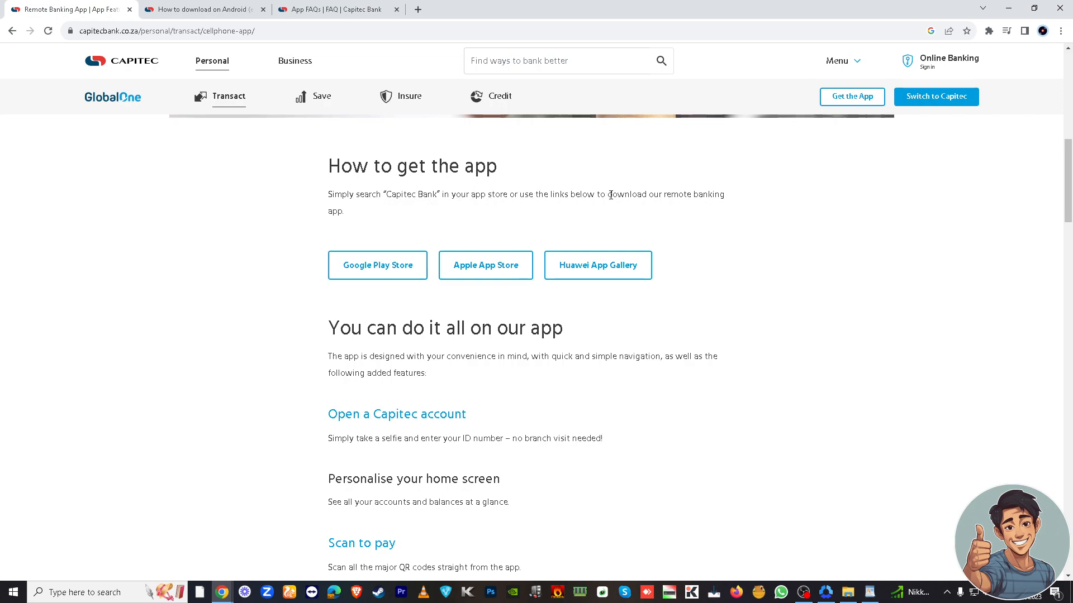
pyautogui.moveTo(404, 262)
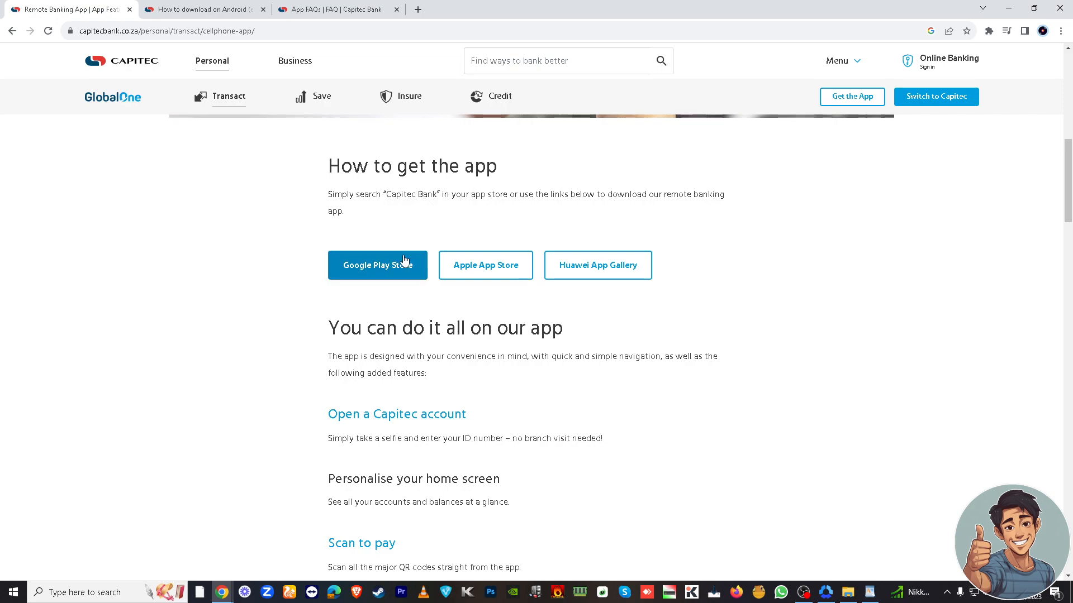
pyautogui.moveTo(420, 303)
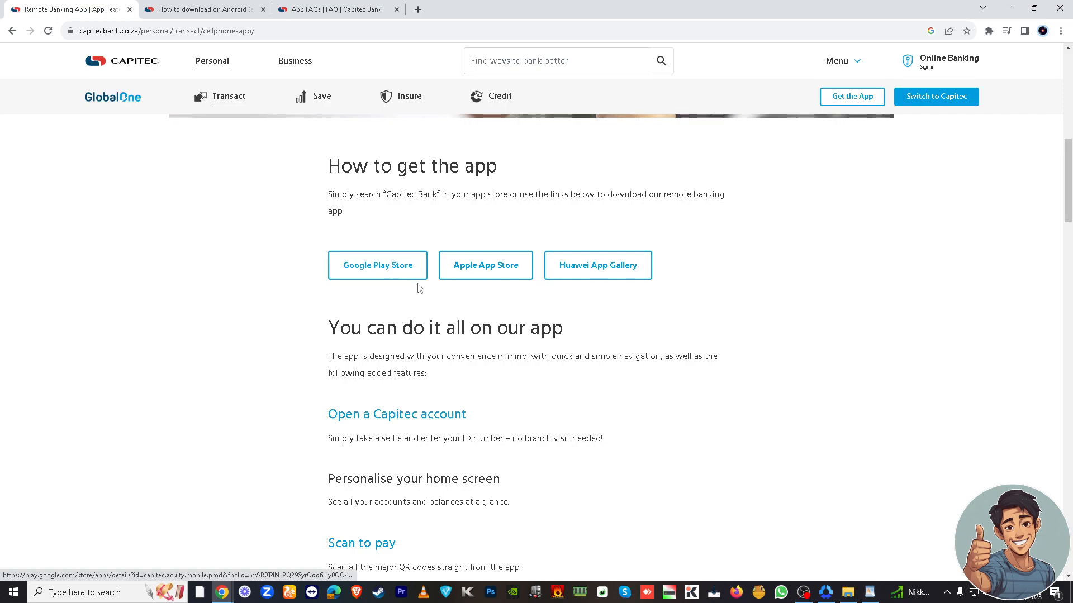
pyautogui.moveTo(479, 280)
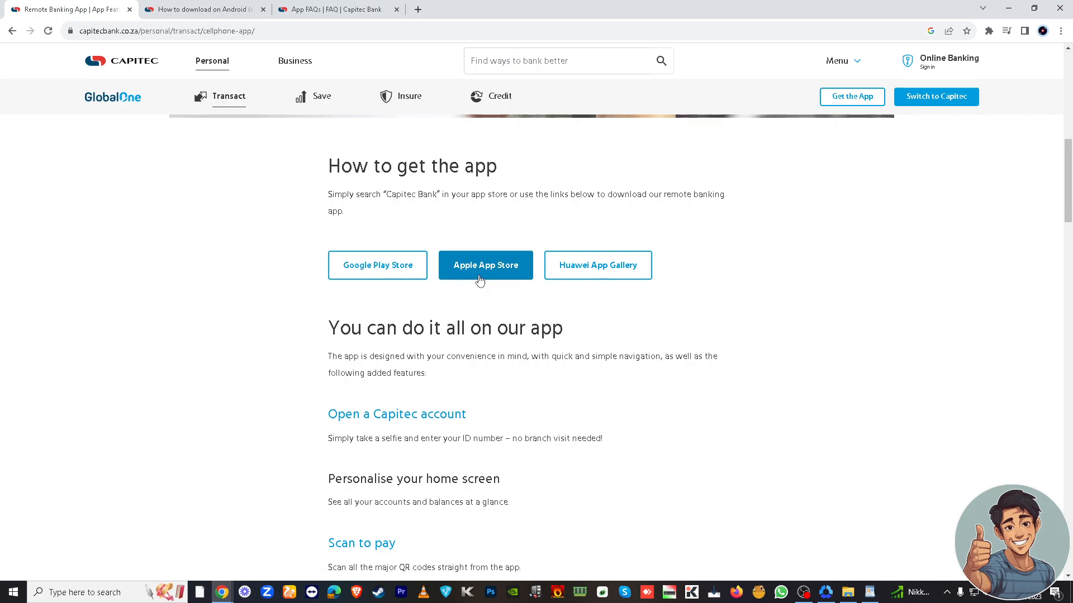
pyautogui.moveTo(617, 293)
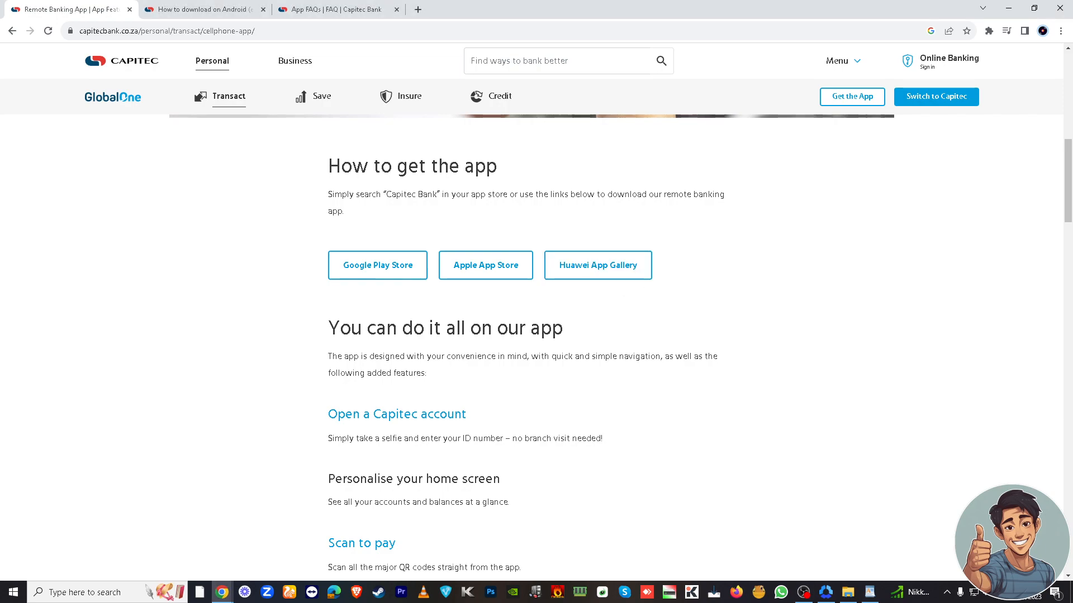
pyautogui.moveTo(459, 388)
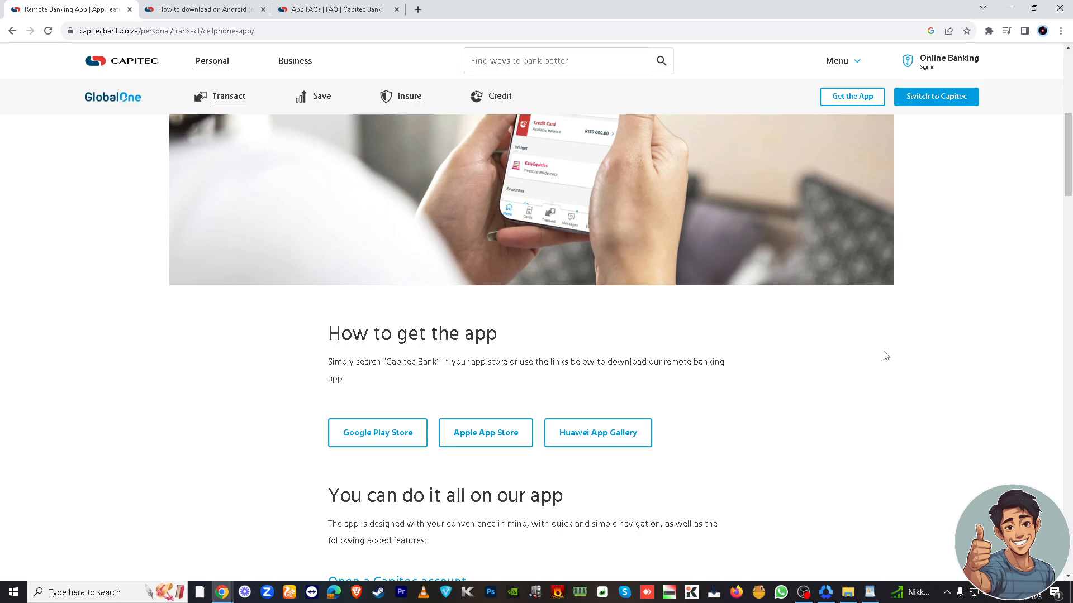
# Scroll through the 'You can do it all on our app' features, from Scan to pay to biometrics and virtual card
pyautogui.scroll(-3)
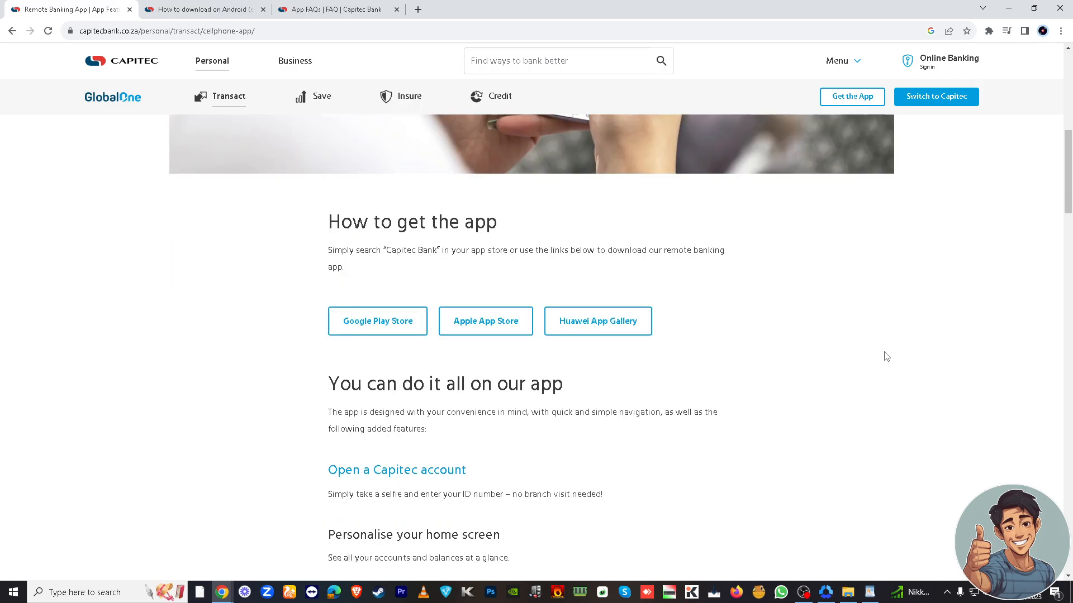
pyautogui.moveTo(716, 308)
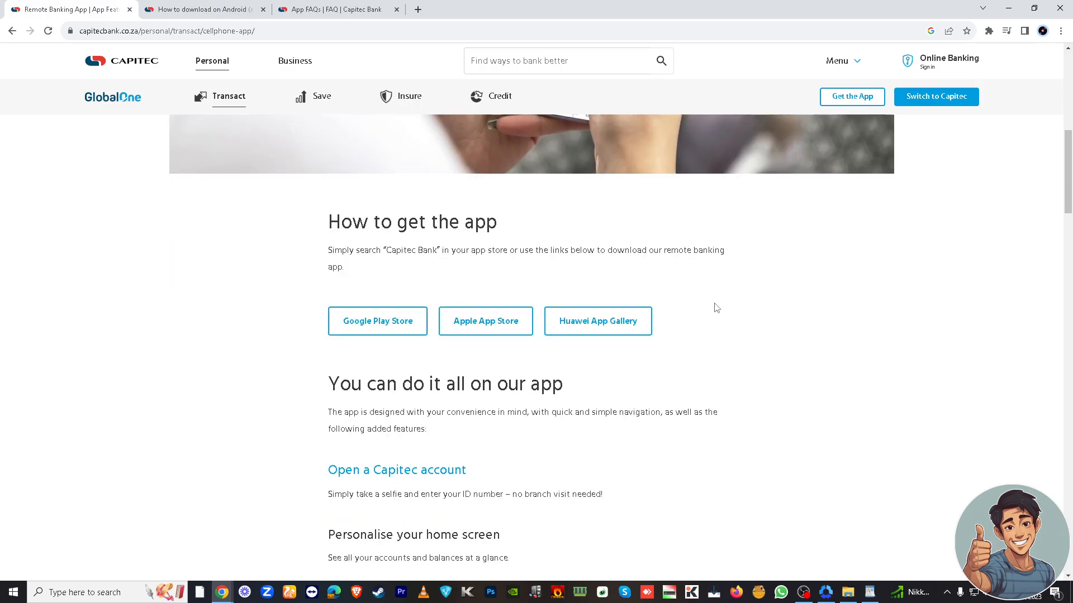
pyautogui.moveTo(730, 322)
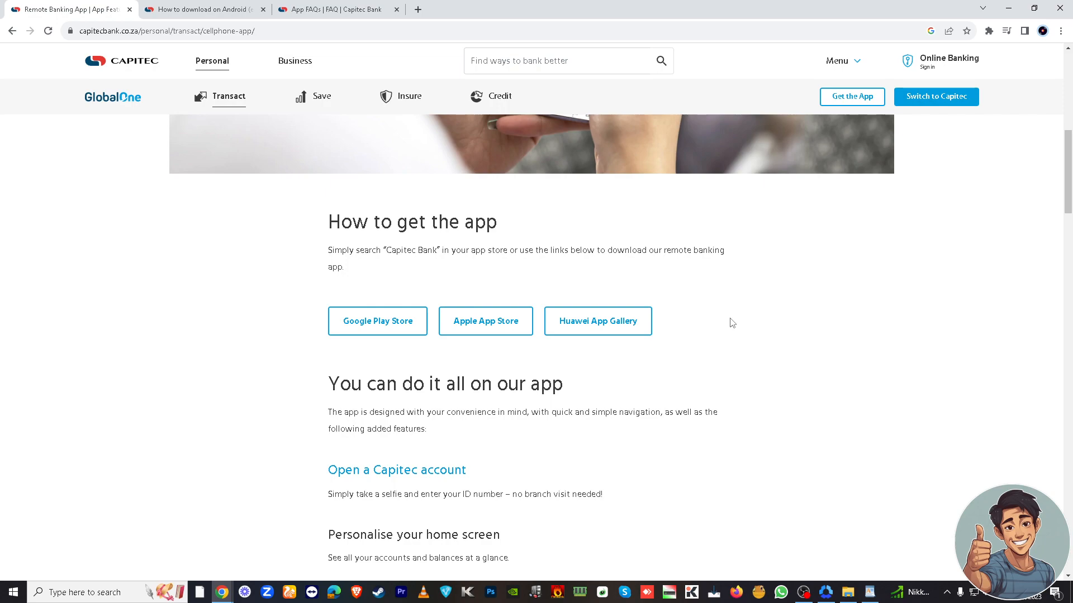
pyautogui.scroll(-3)
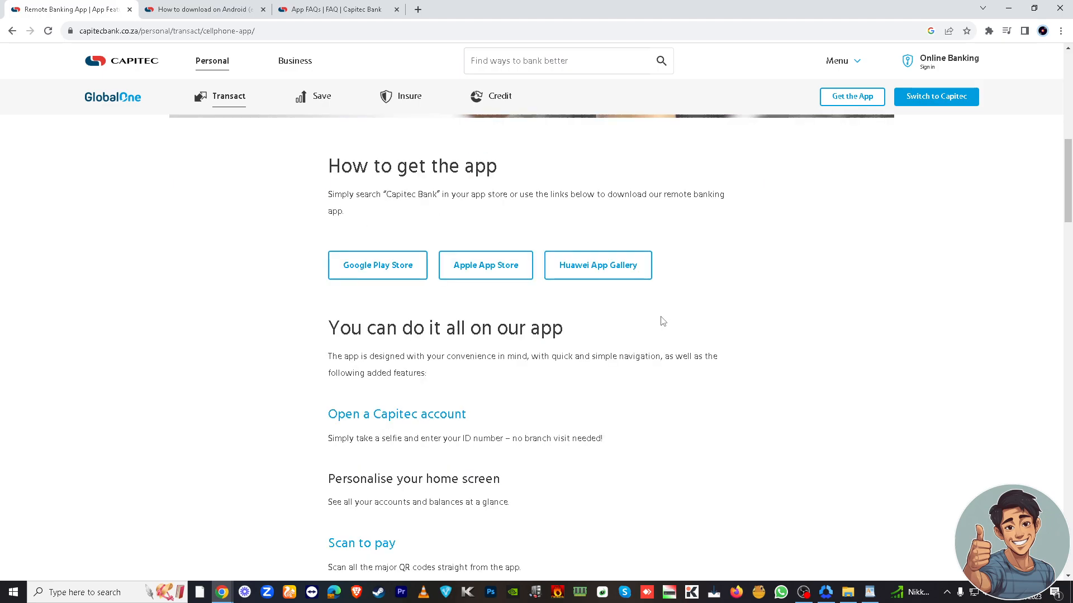
pyautogui.scroll(-3)
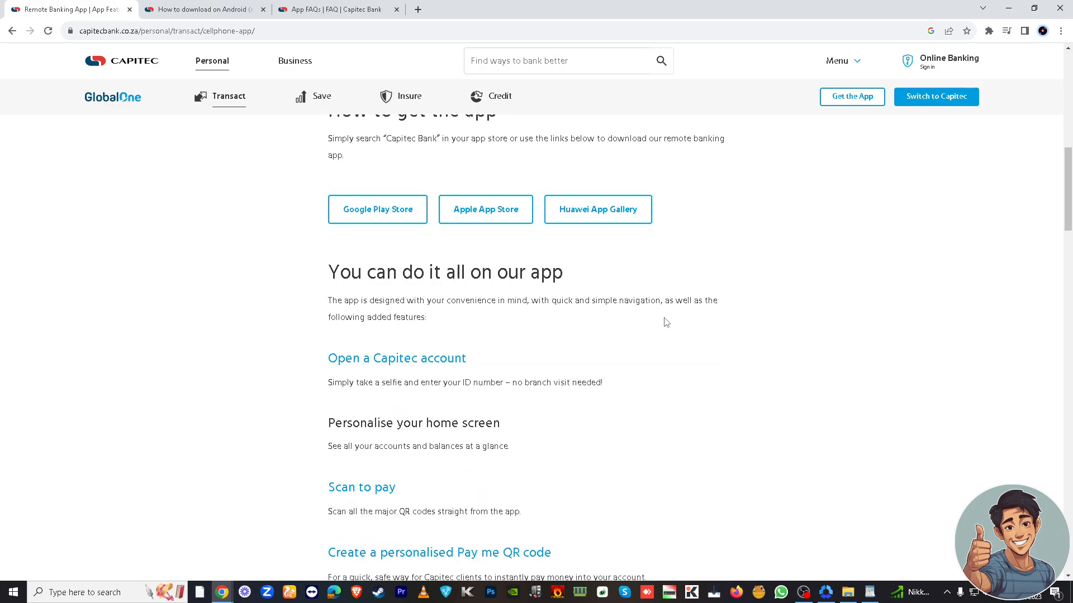
pyautogui.moveTo(724, 331)
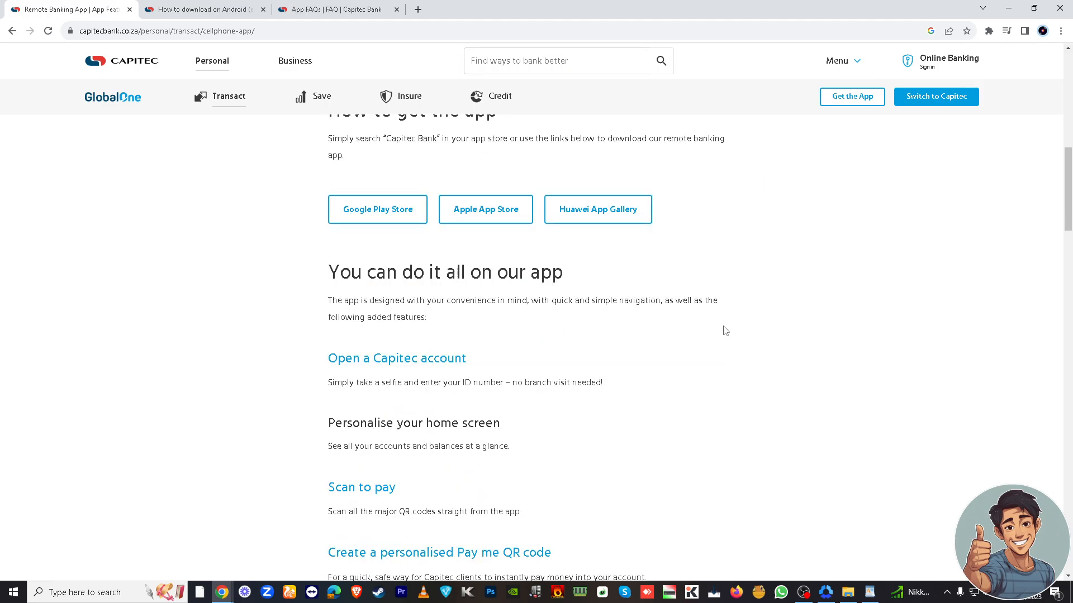
pyautogui.scroll(-3)
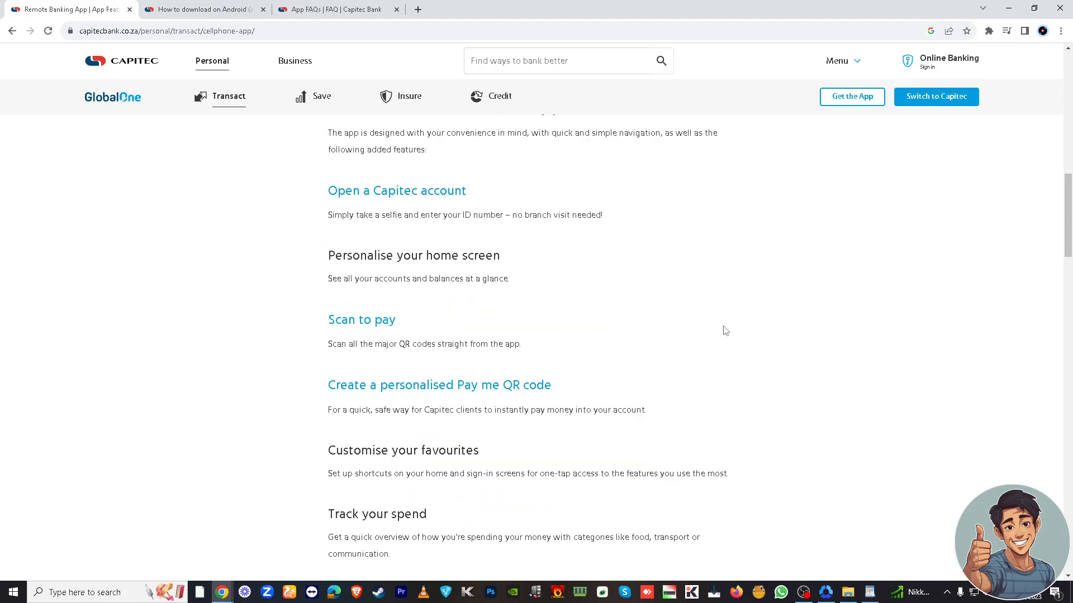
pyautogui.scroll(-3)
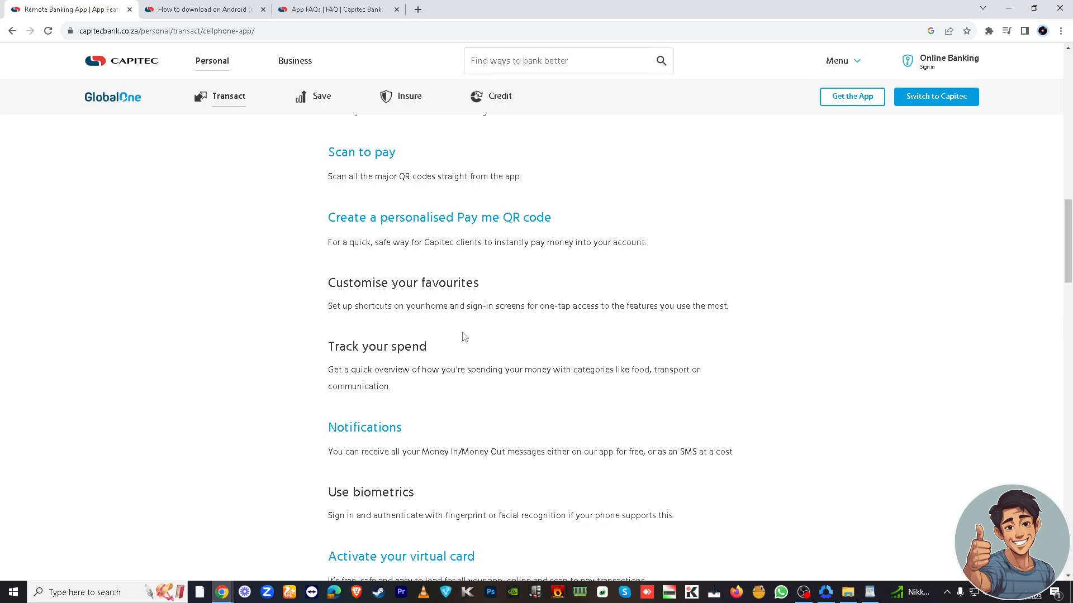
pyautogui.moveTo(351, 311)
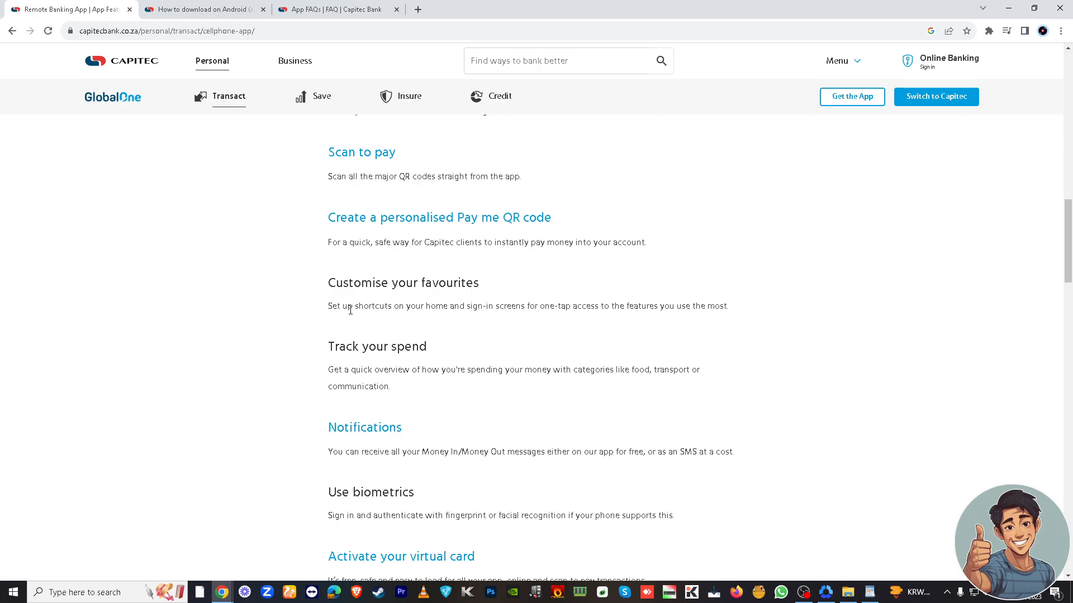
pyautogui.moveTo(239, 313)
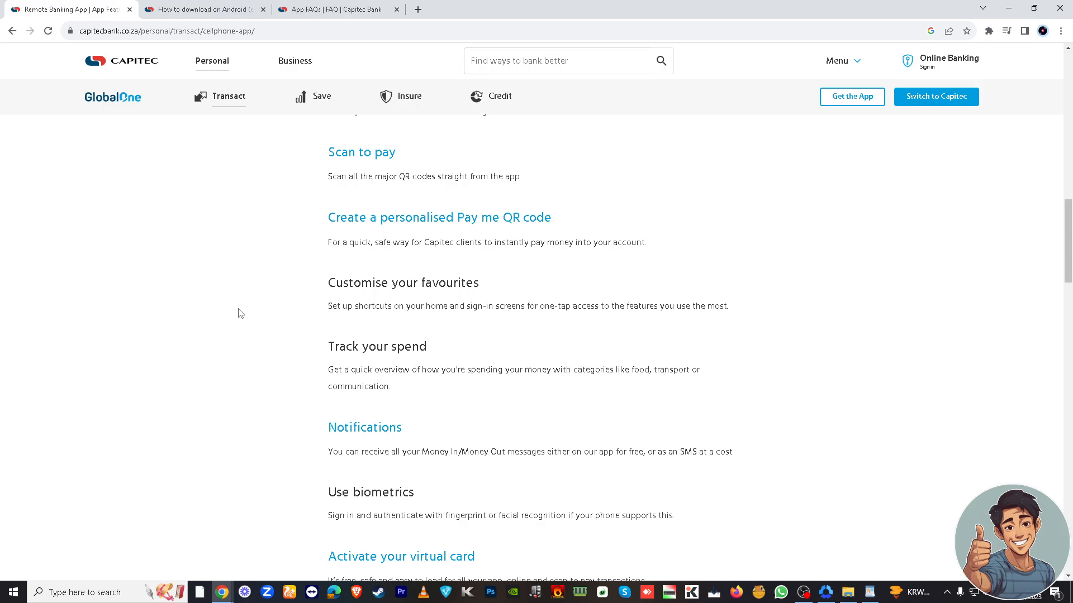
# View the 'How to download on Android (email verified)' guide and scroll through its steps
pyautogui.click(201, 9)
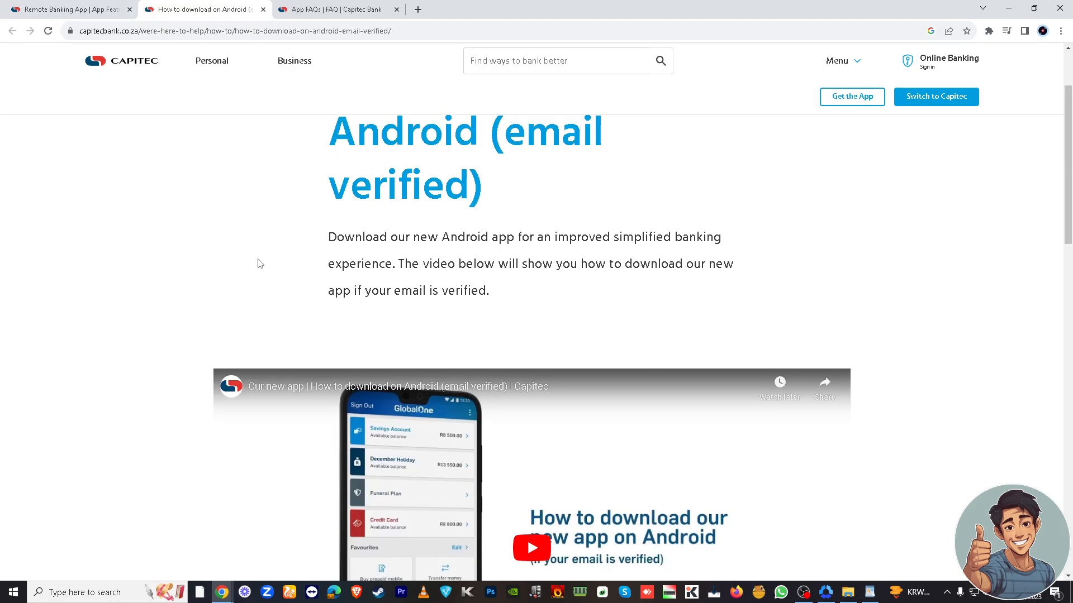
pyautogui.scroll(3)
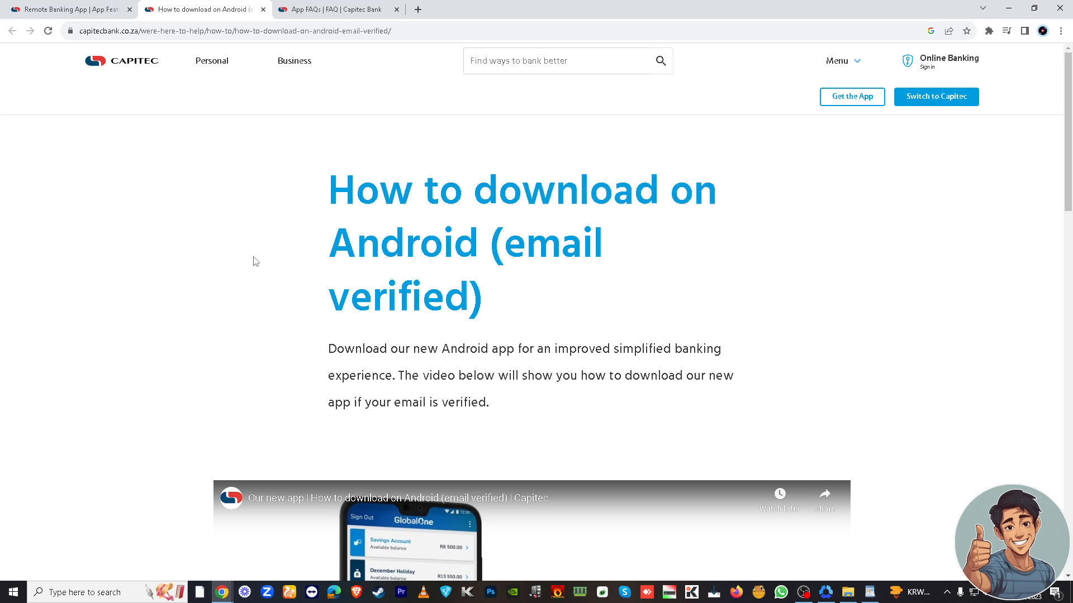
pyautogui.scroll(-3)
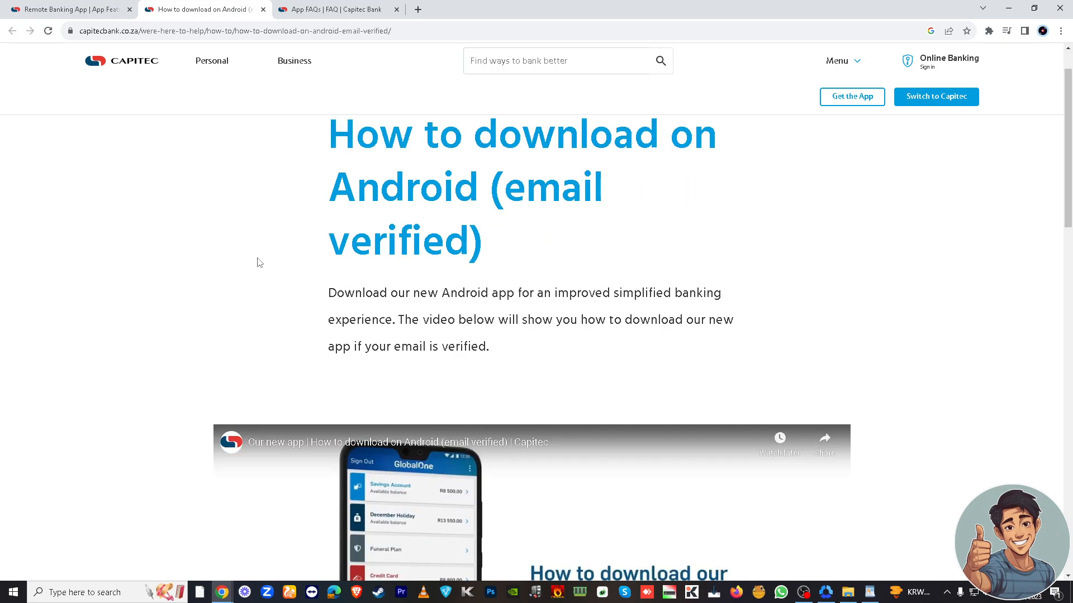
pyautogui.scroll(-3)
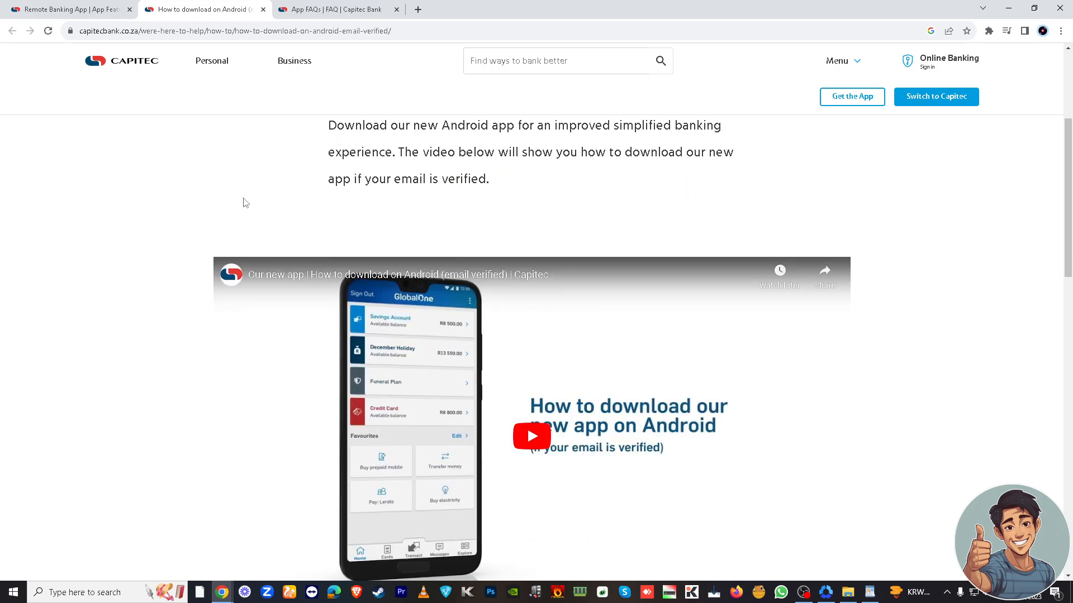
pyautogui.moveTo(203, 206)
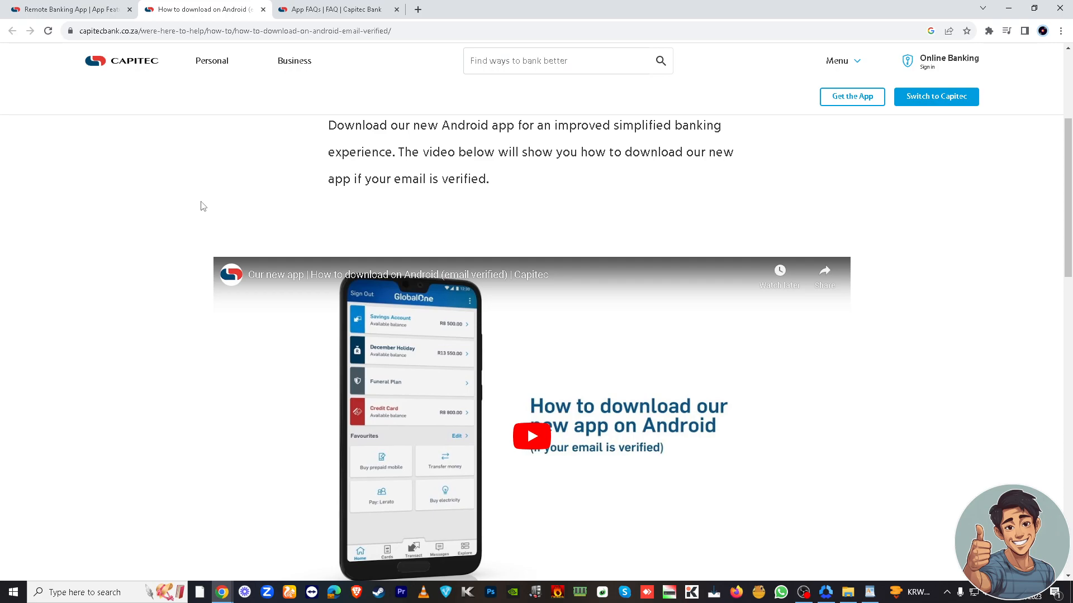
# Glance at the App FAQs tab, then return to the Android guide's embedded tutorial video
pyautogui.click(341, 9)
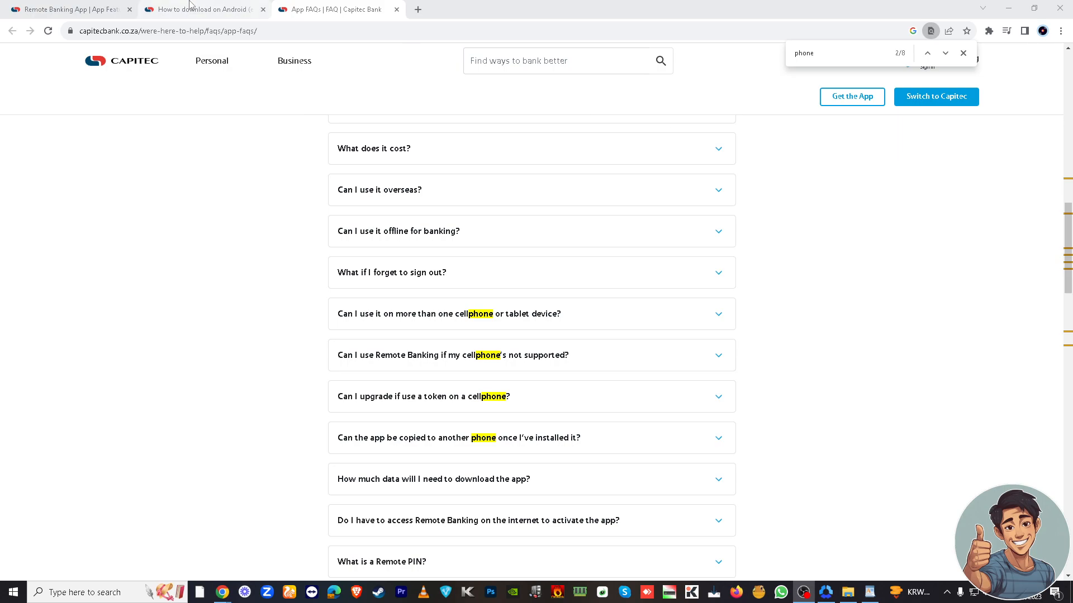
pyautogui.click(202, 8)
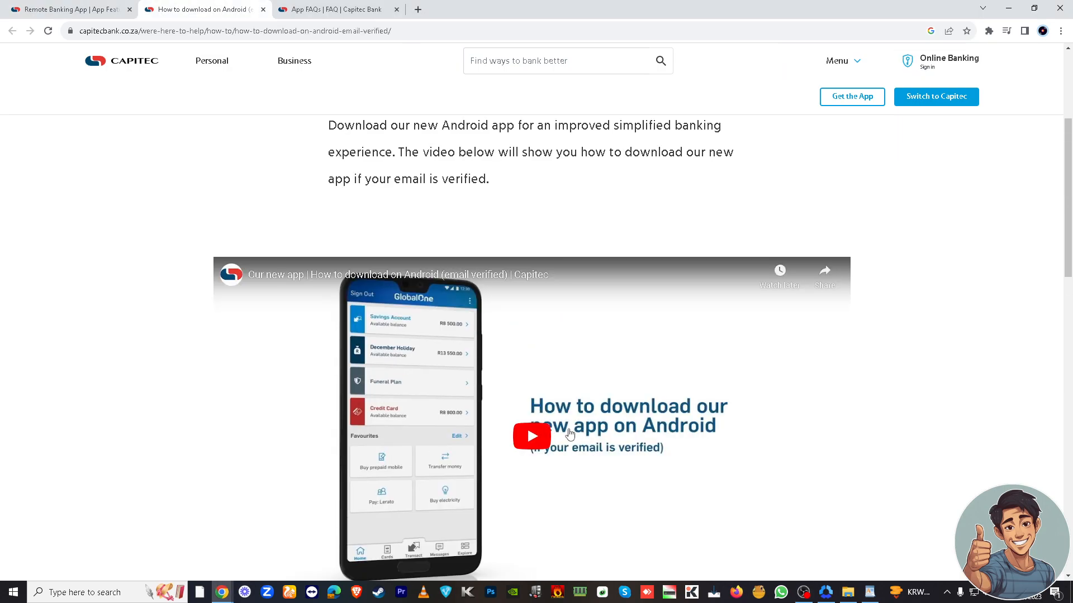
pyautogui.scroll(-3)
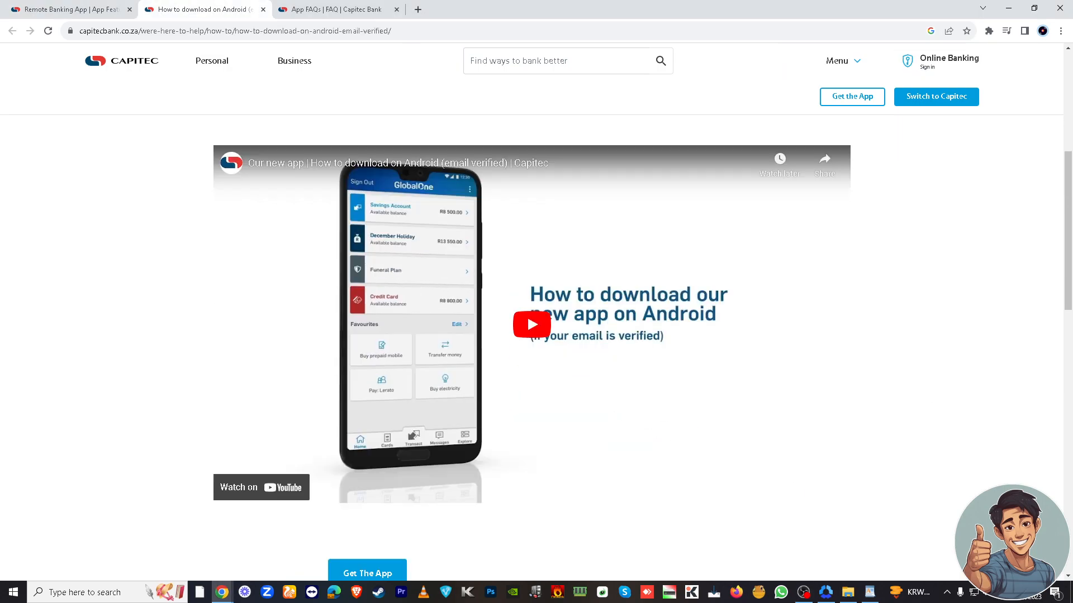